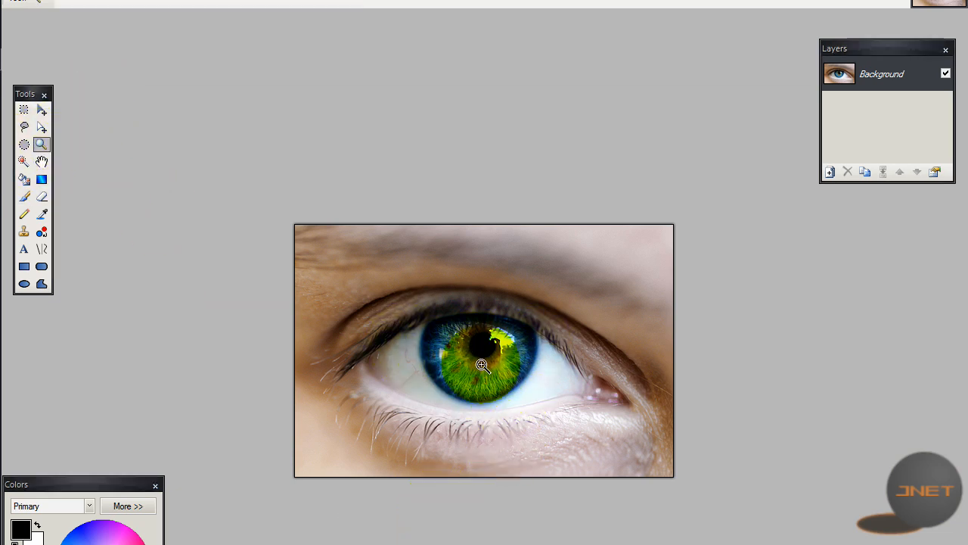
- Zoom in on the iris and nudge the Layers window higher up
left_click(483, 365)
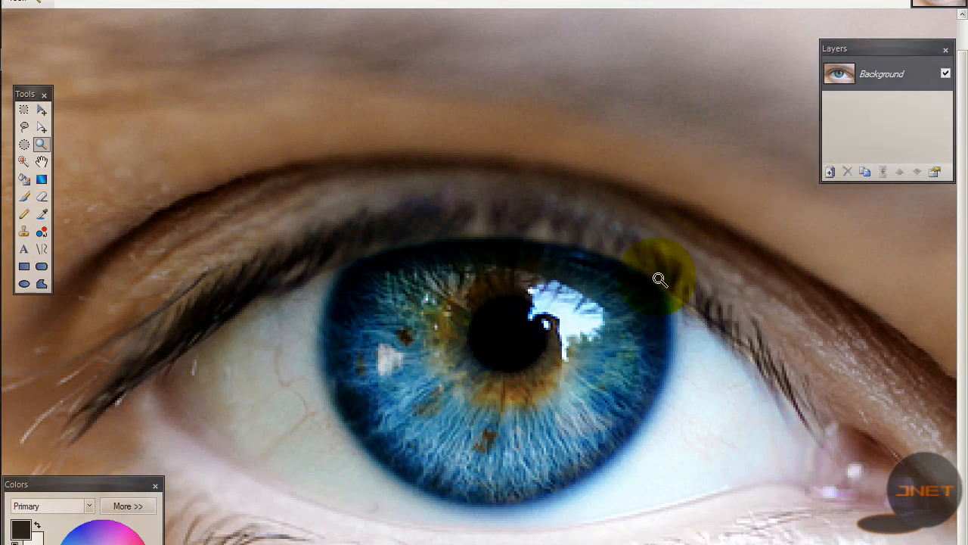
left_click_drag(885, 48, 886, 21)
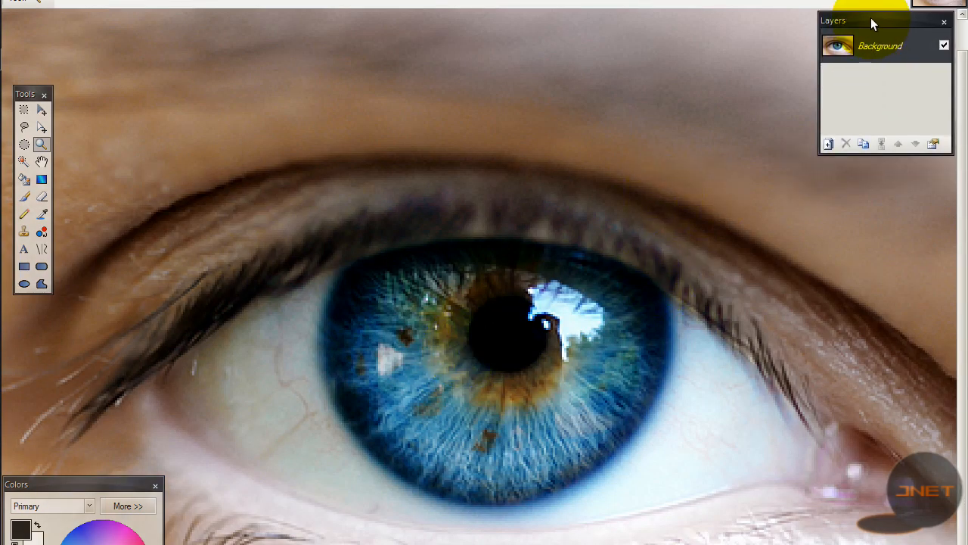
mouse_move(861, 20)
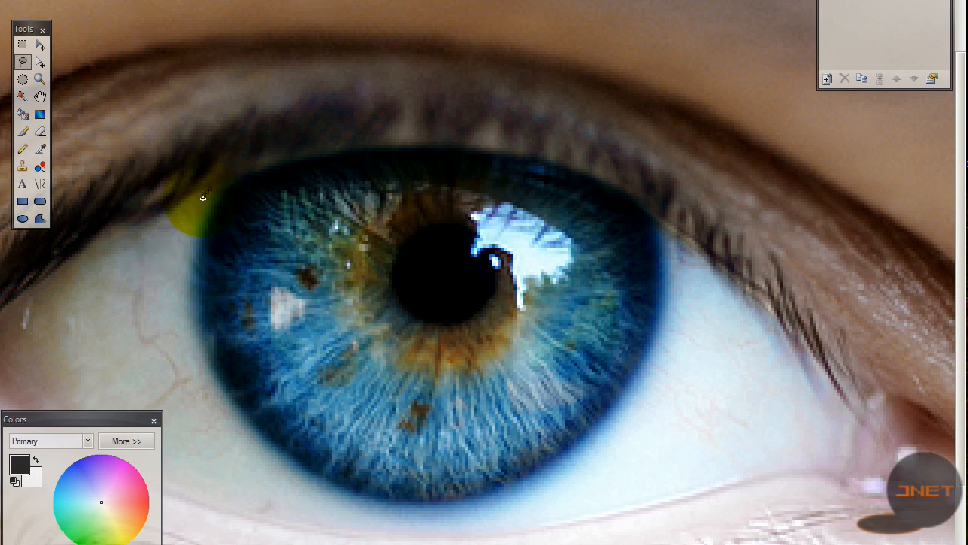
- Lasso-trace an outline around the whole iris of the eye photo
left_click_drag(203, 198, 204, 357)
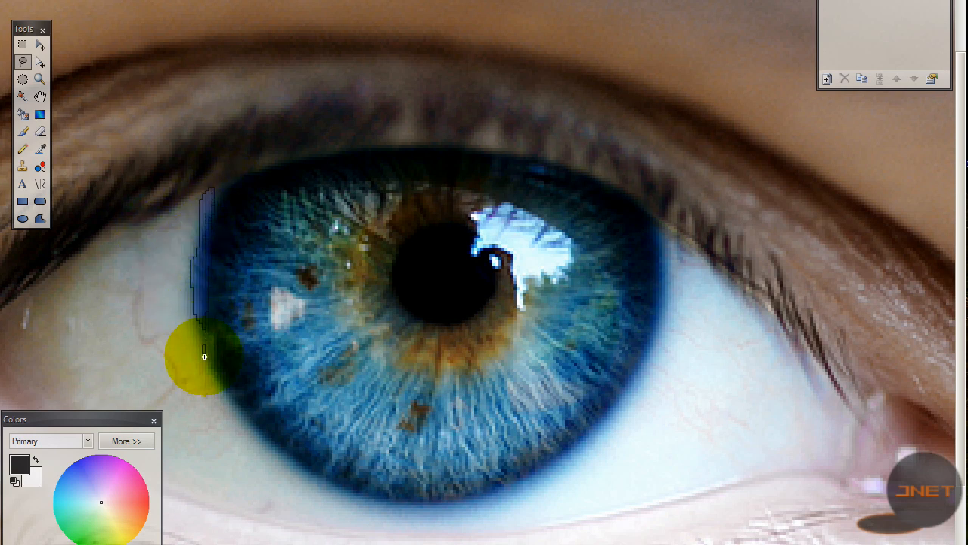
left_click_drag(204, 356, 351, 498)
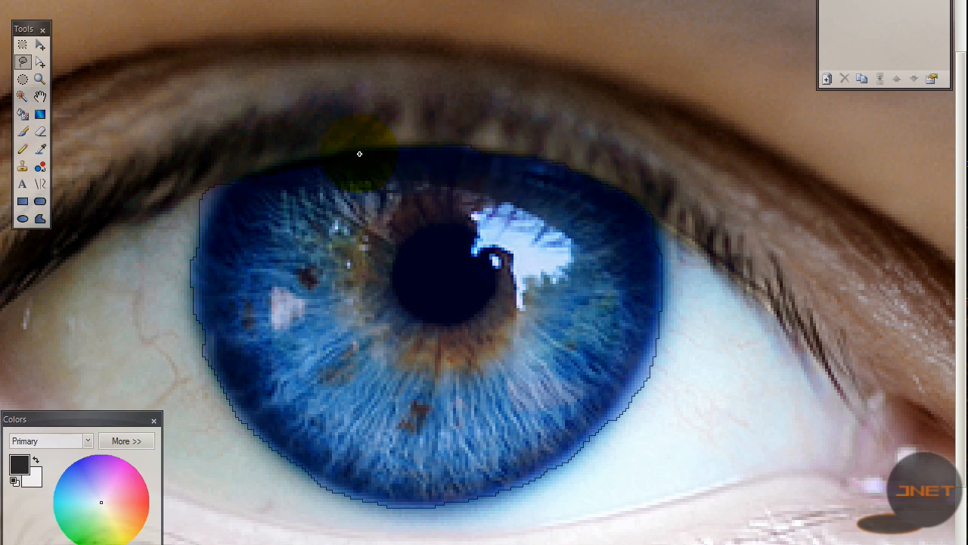
left_click_drag(360, 155, 311, 293)
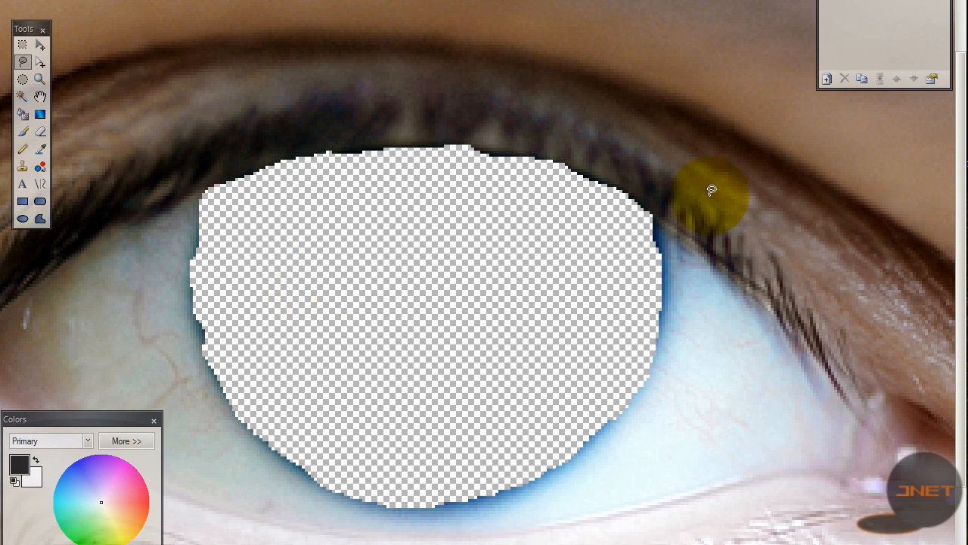
mouse_move(825, 90)
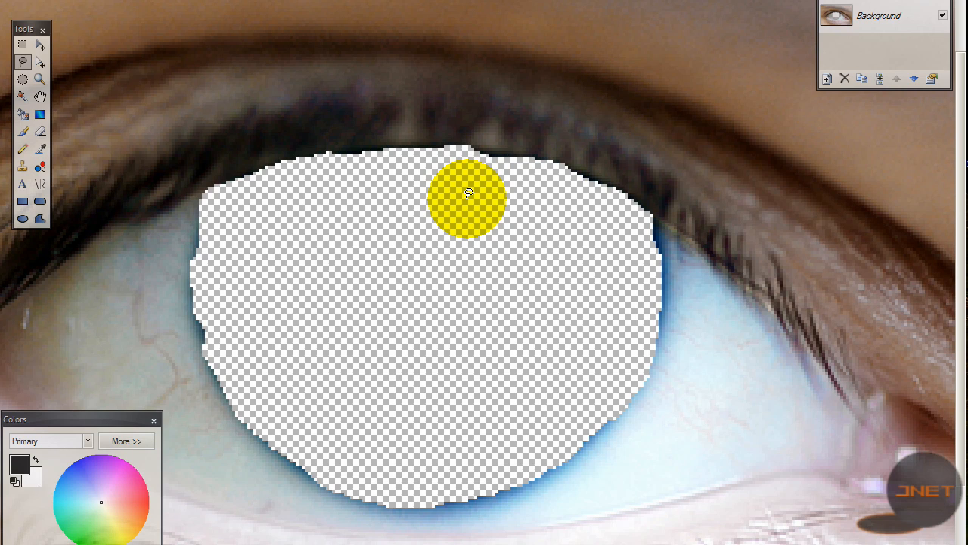
- Delete the outlined iris, leaving a transparent hole in the photo
left_click(15, 538)
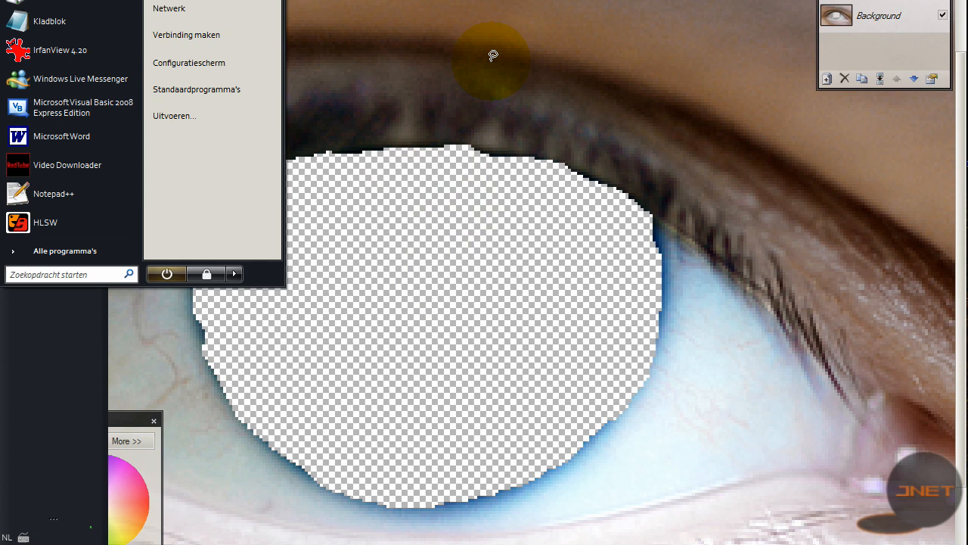
left_click(420, 269)
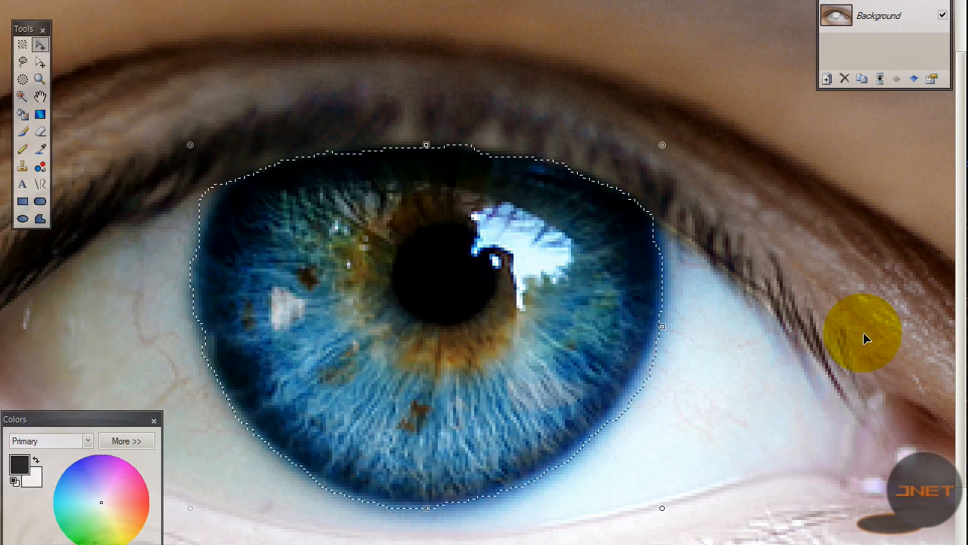
key("Delete")
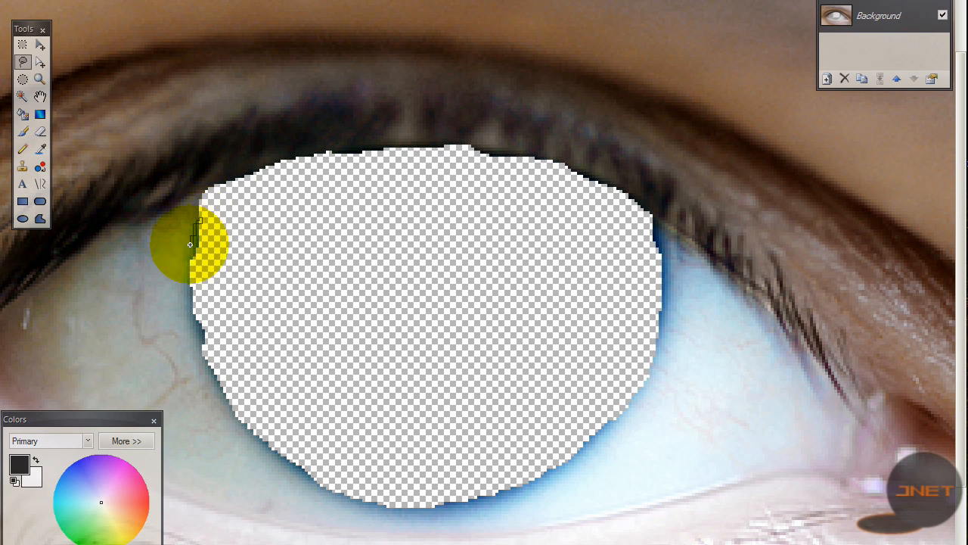
- Lasso the leftover blue rim of the hole and try merging a new layer into Background
left_click_drag(191, 245, 221, 391)
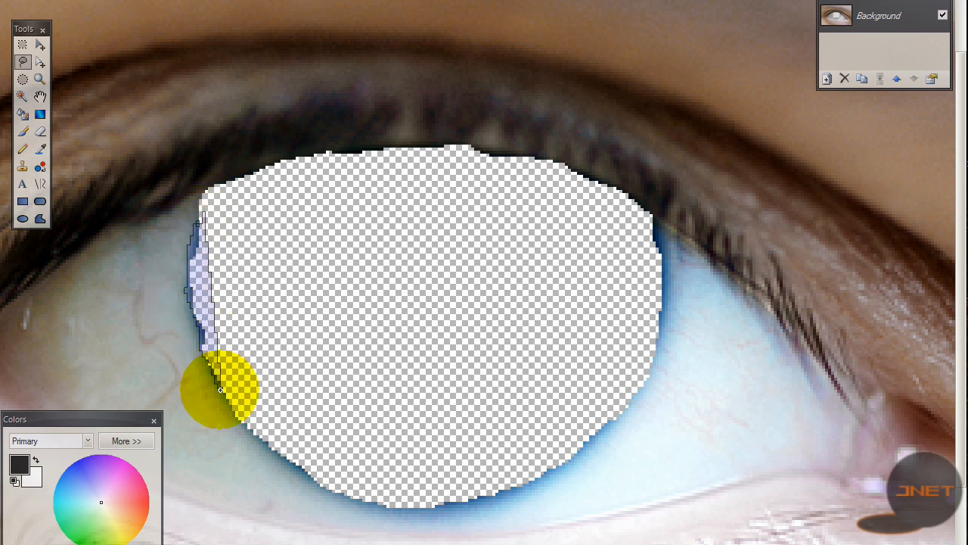
left_click_drag(220, 390, 399, 513)
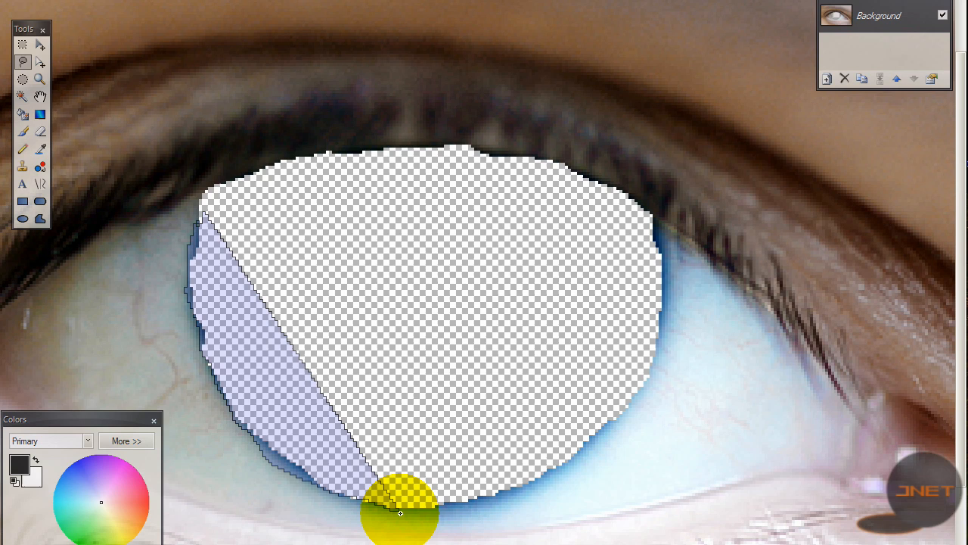
left_click_drag(401, 513, 590, 442)
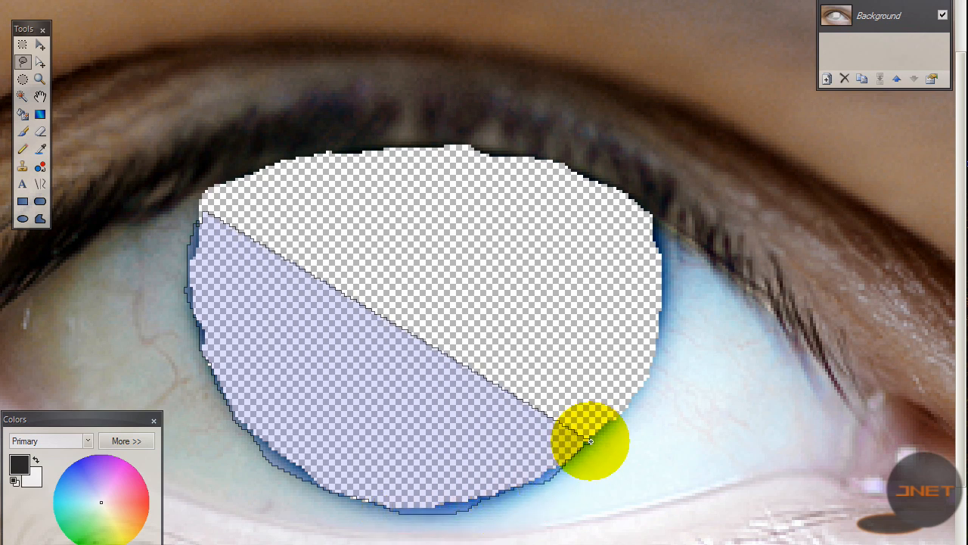
left_click_drag(590, 442, 666, 324)
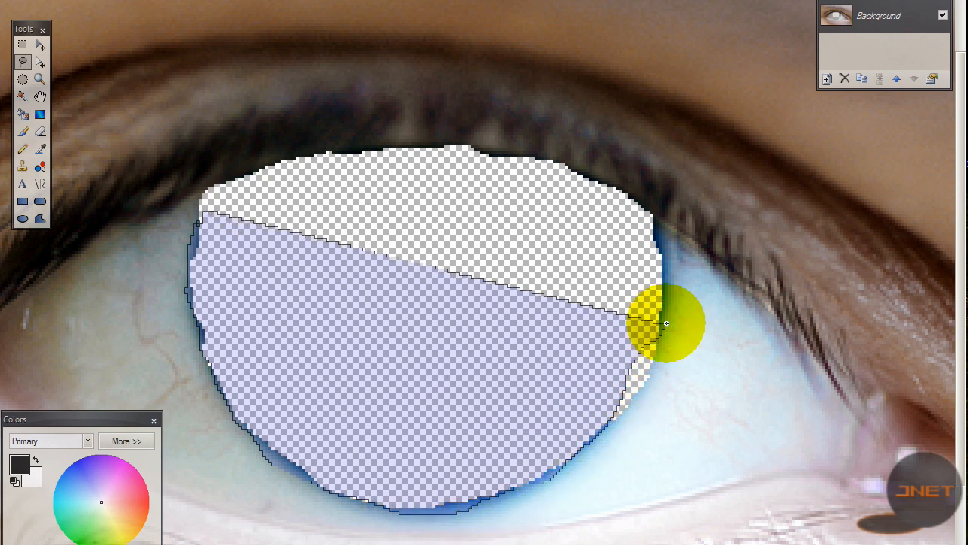
left_click_drag(666, 321, 647, 215)
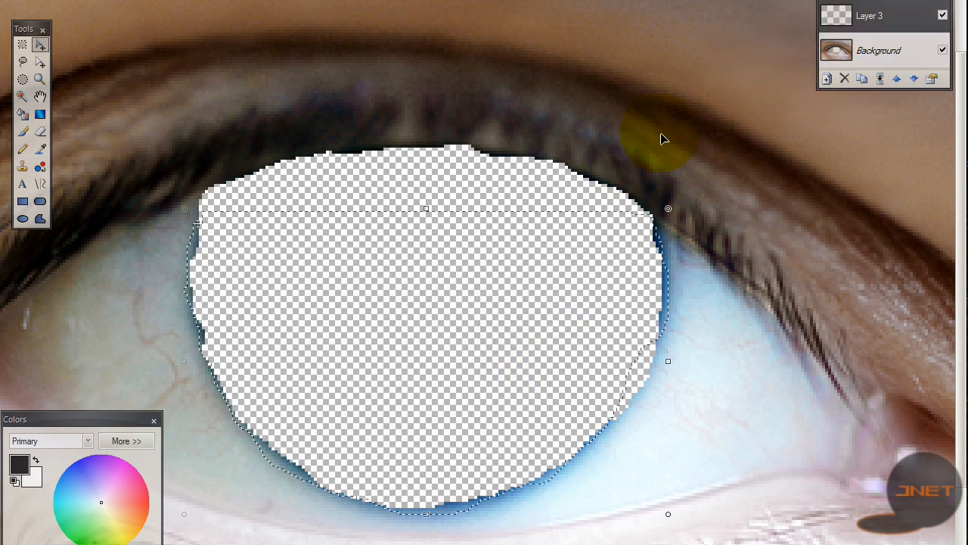
left_click_drag(663, 139, 401, 166)
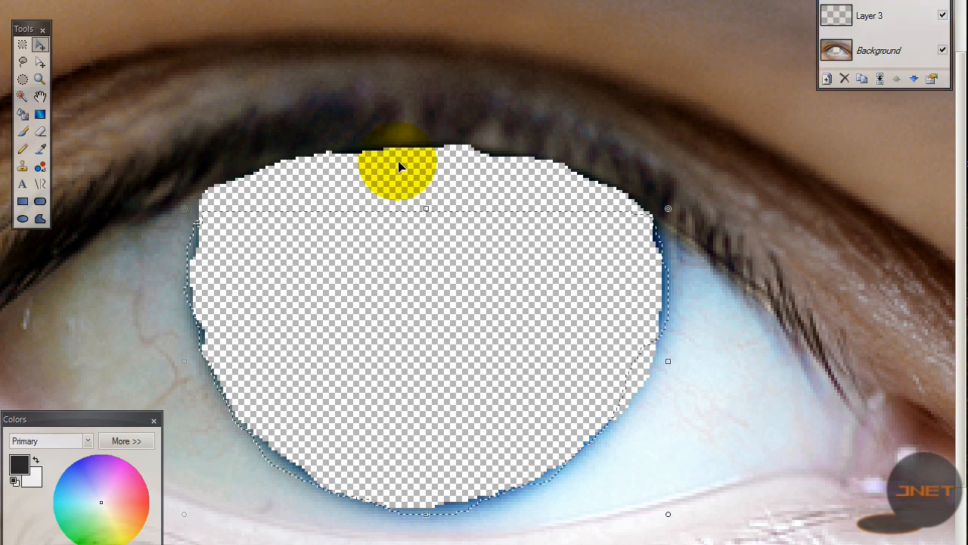
left_click(401, 184)
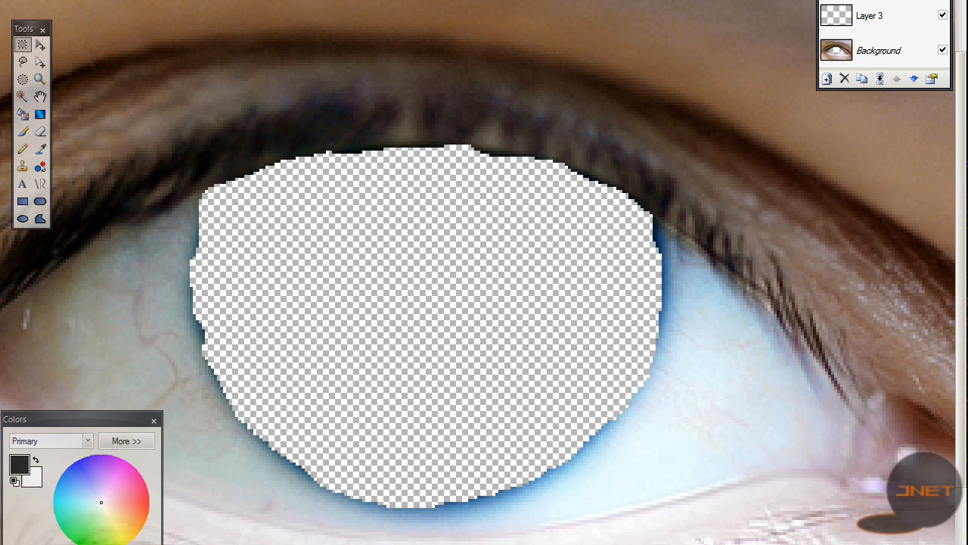
mouse_move(881, 78)
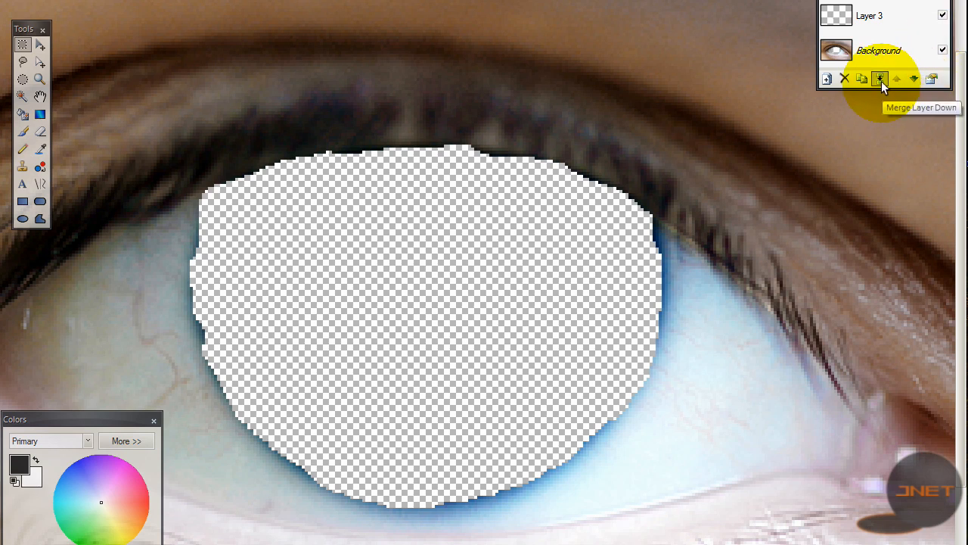
left_click(881, 79)
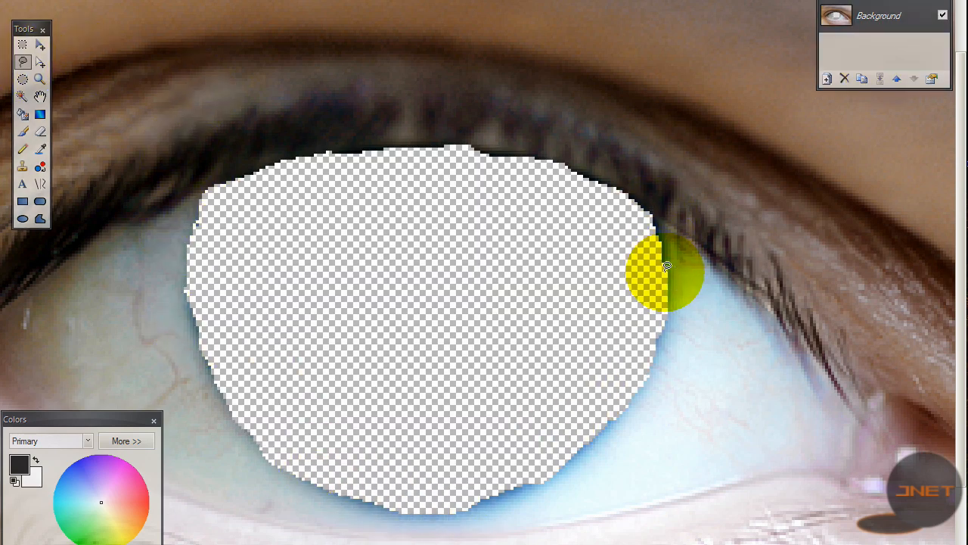
- Outline the right-edge remnant and undo/redo back to the cut-out iris hole
left_click_drag(665, 270, 405, 441)
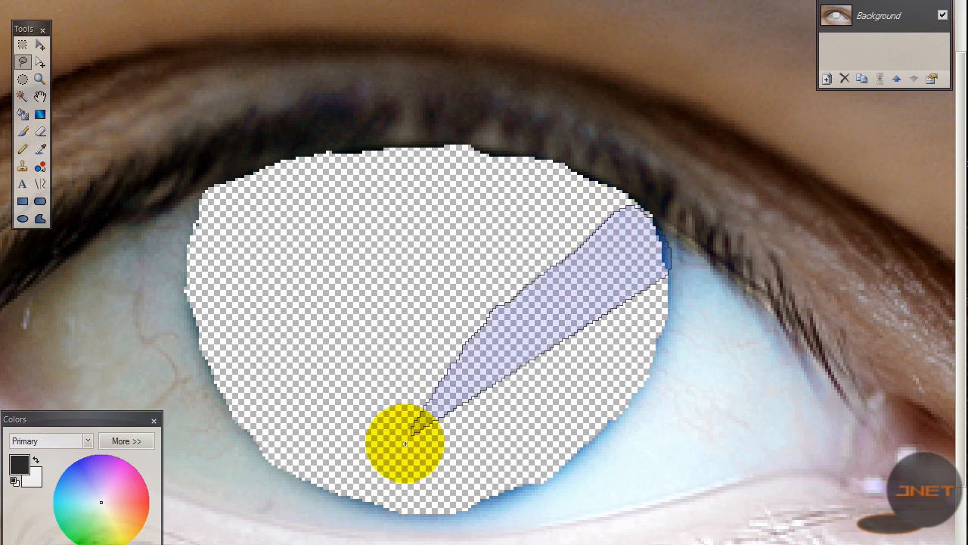
left_click_drag(406, 442, 542, 477)
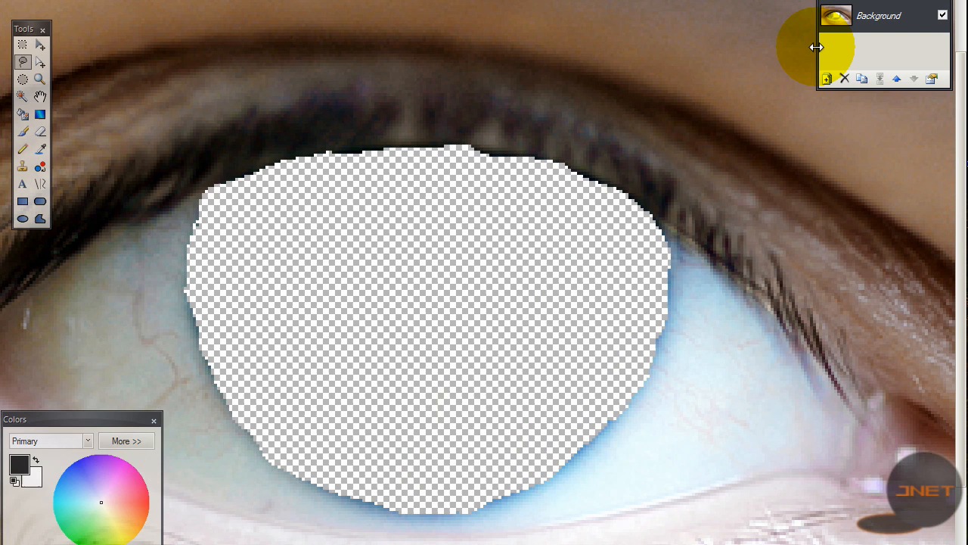
left_click(826, 79)
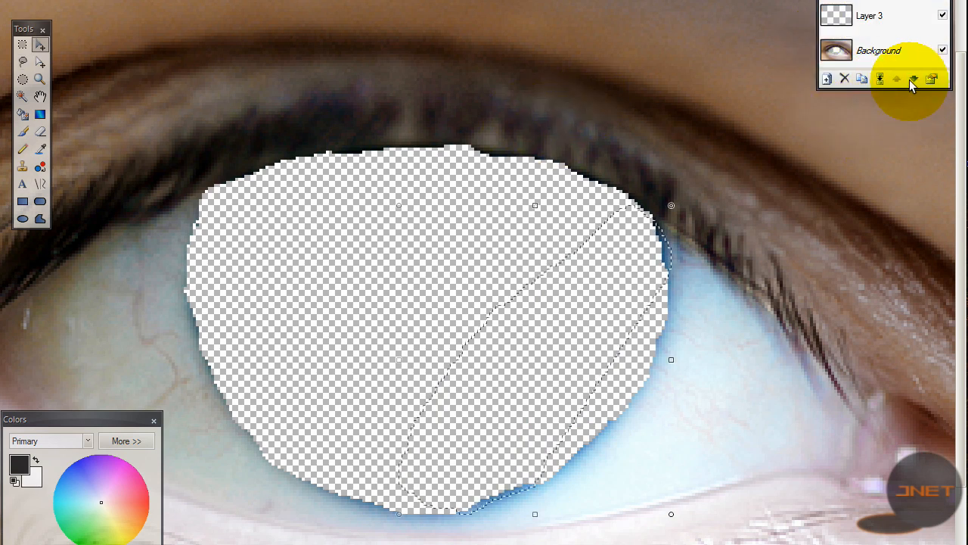
left_click(845, 79)
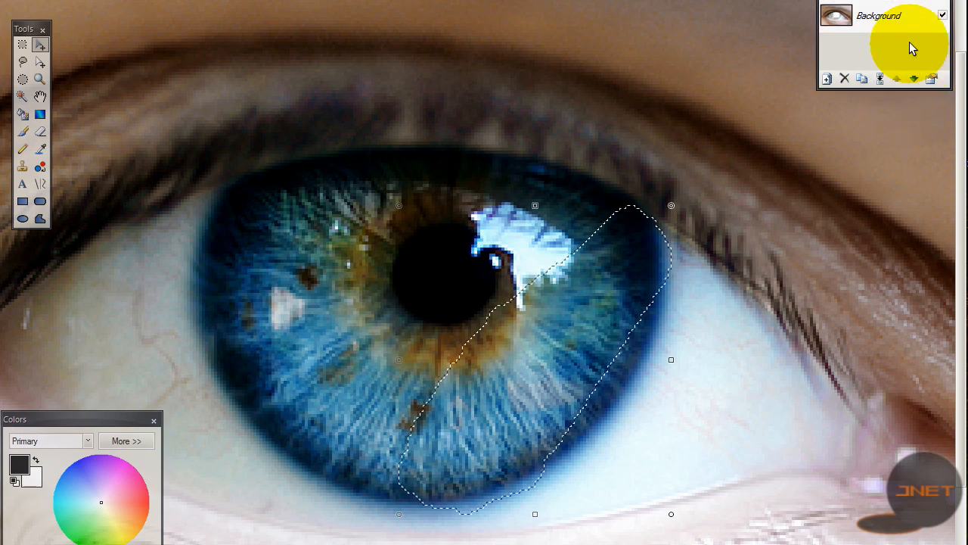
key("Delete")
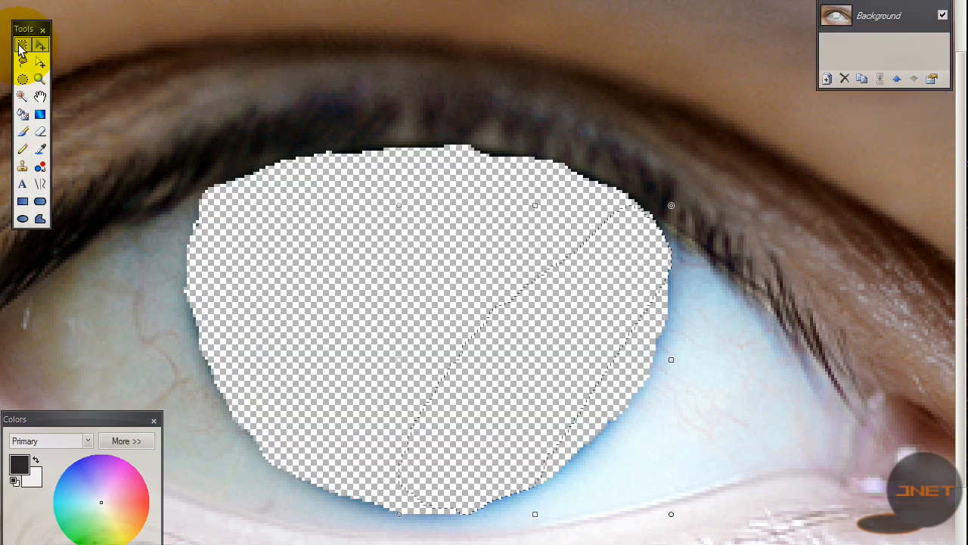
left_click(408, 371)
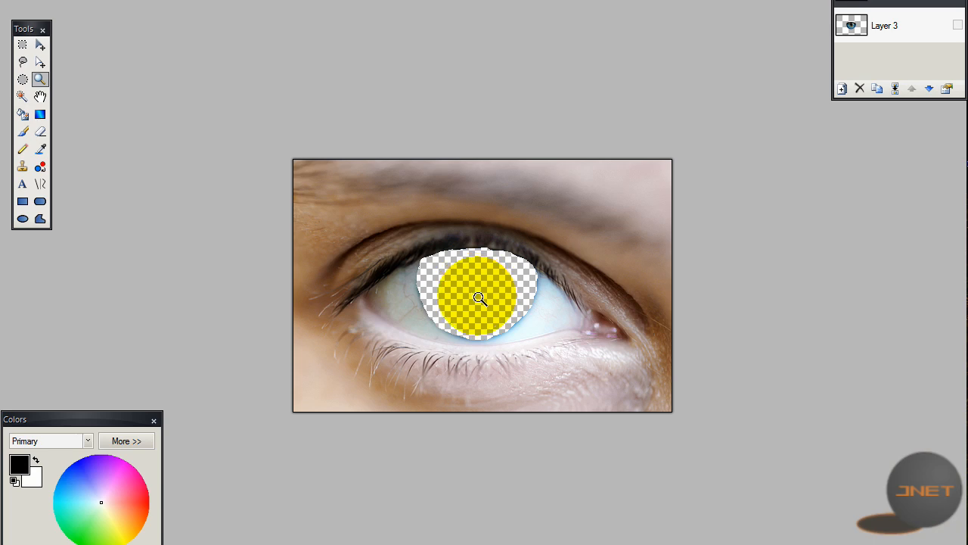
- Zoom out to the whole photo, show the eye layer again and duplicate it
left_click_drag(481, 297, 507, 313)
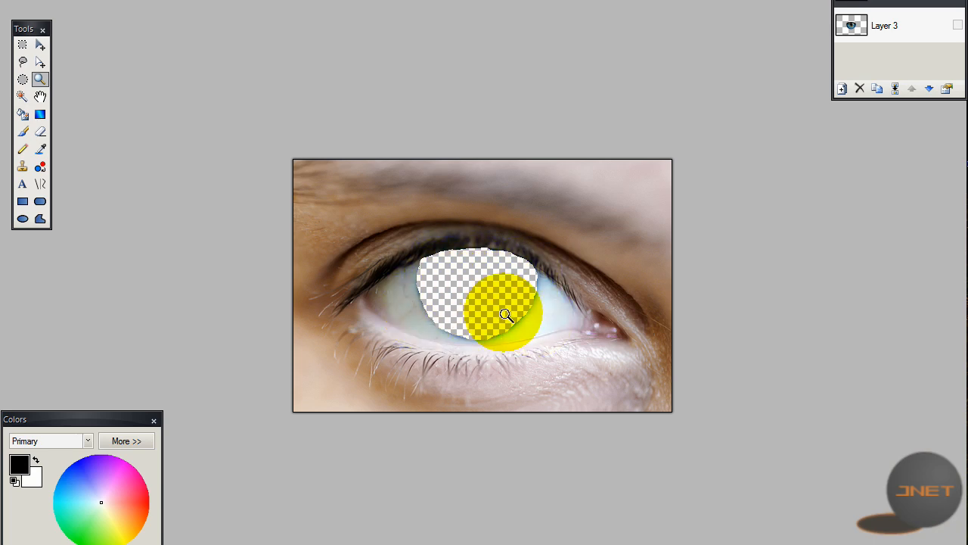
left_click_drag(507, 316, 498, 187)
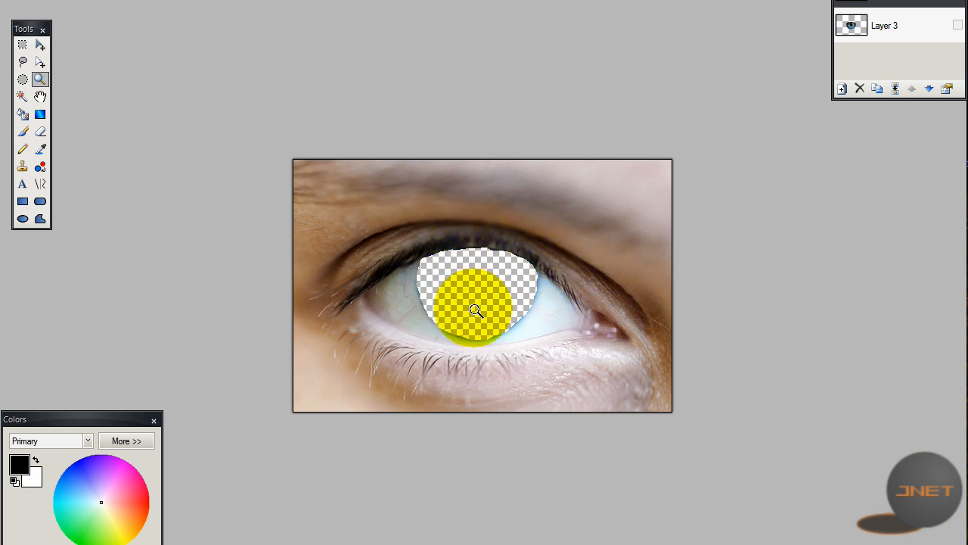
left_click(958, 24)
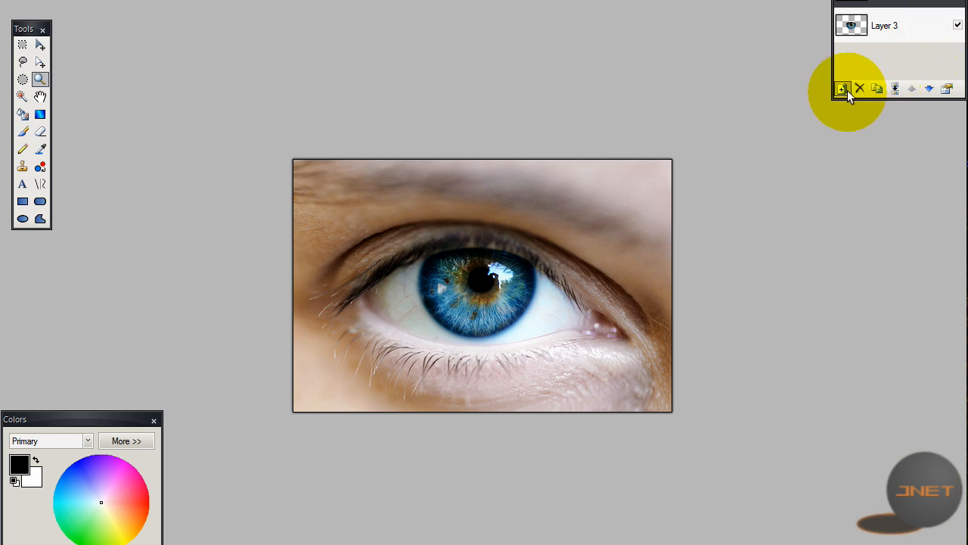
left_click(842, 88)
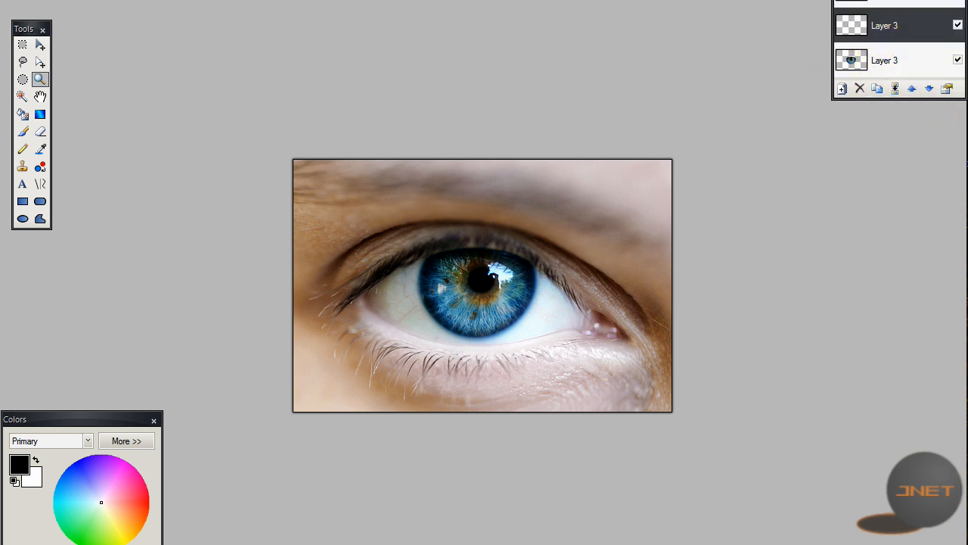
left_click(878, 25)
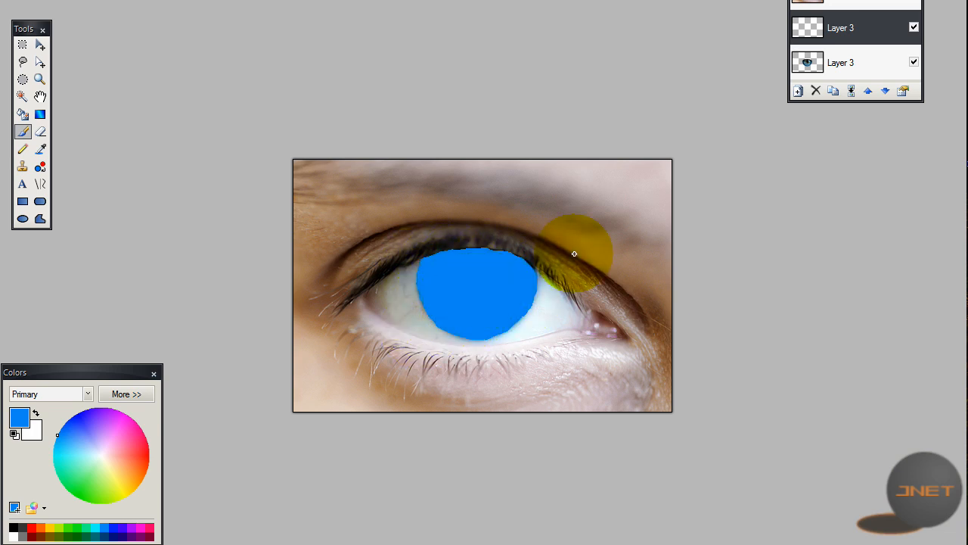
- Paint the iris area solid blue on the color layer, confined to the iris disc
left_click_drag(575, 255, 736, 183)
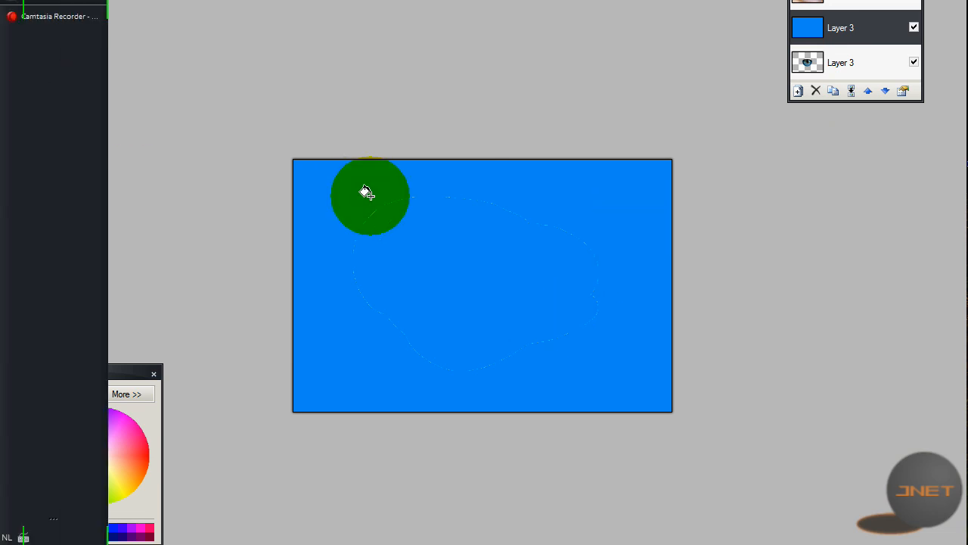
left_click_drag(371, 195, 380, 356)
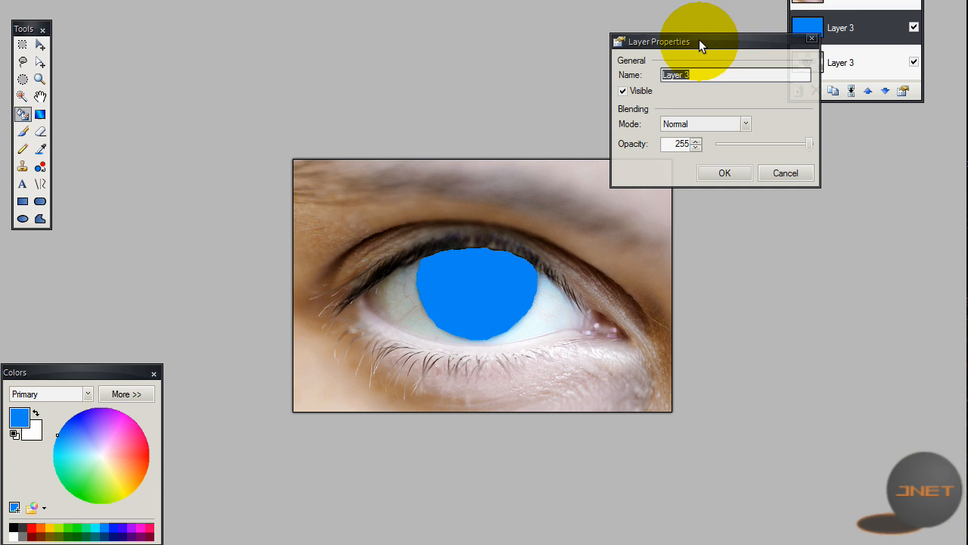
mouse_move(628, 129)
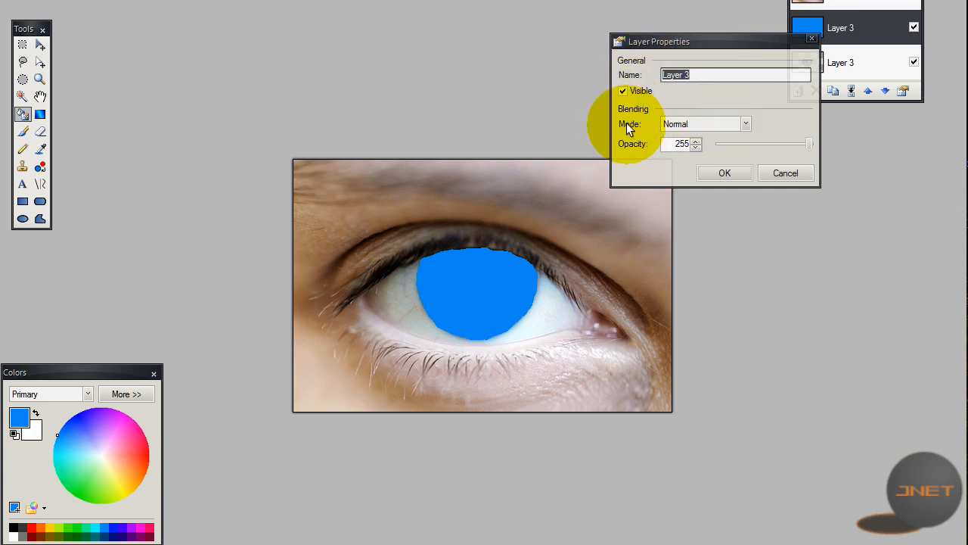
- Set the blue layer's blending mode to Overlay in Layer Properties
left_click(699, 124)
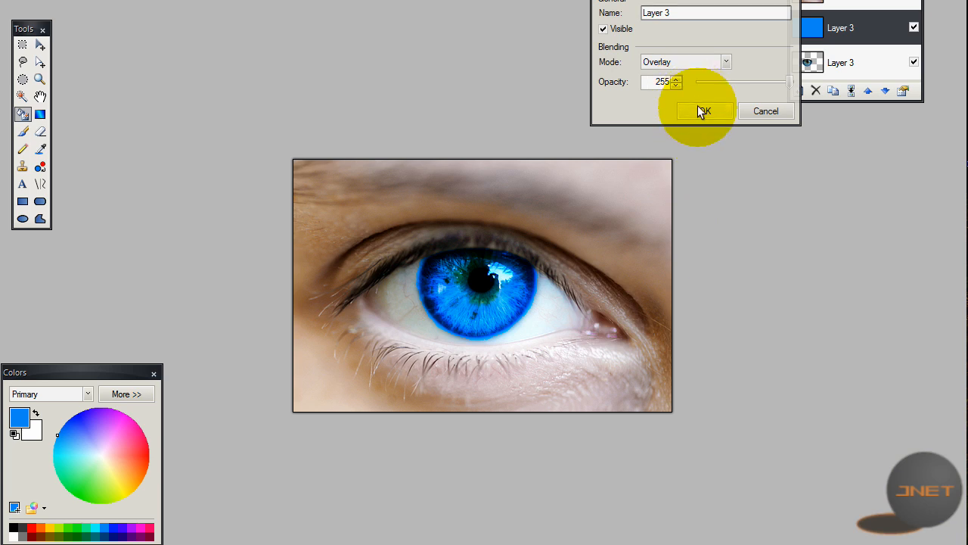
left_click(702, 110)
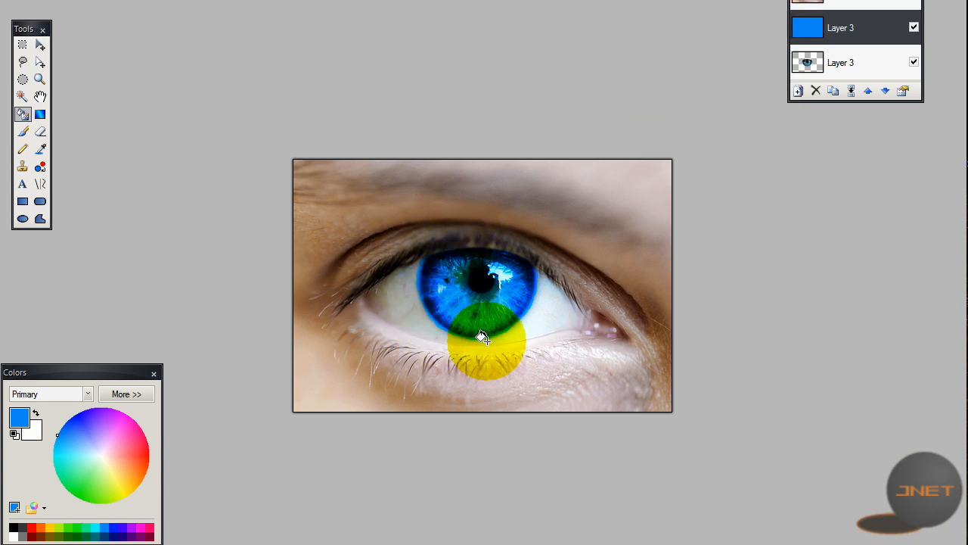
- Erase the blue overspill along the left, lower-left and bottom edges of the iris
key("ctrl+z")
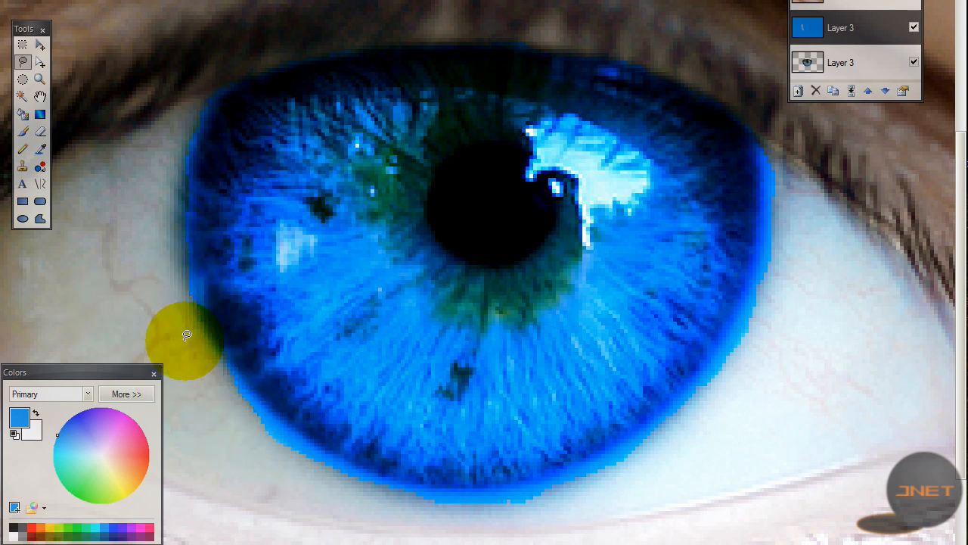
left_click_drag(187, 336, 279, 445)
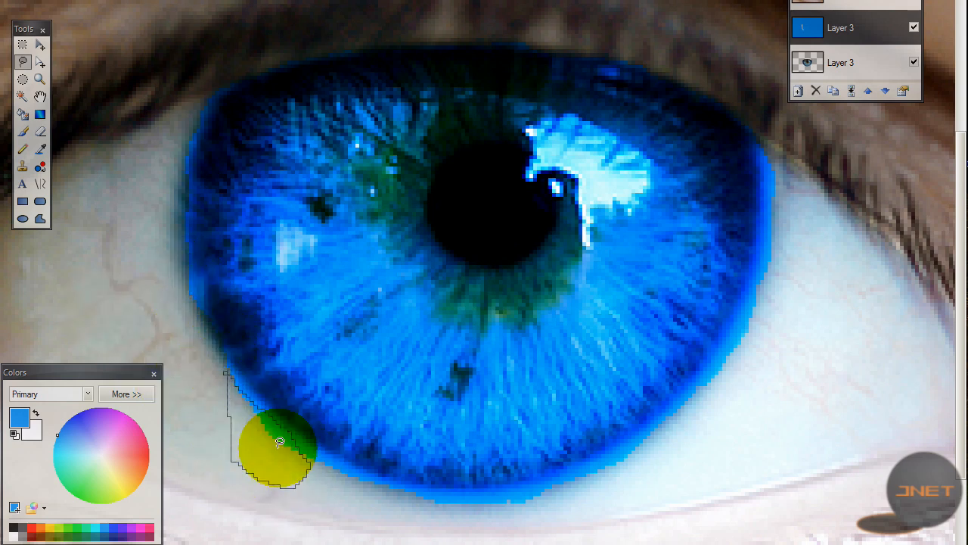
left_click_drag(278, 445, 445, 532)
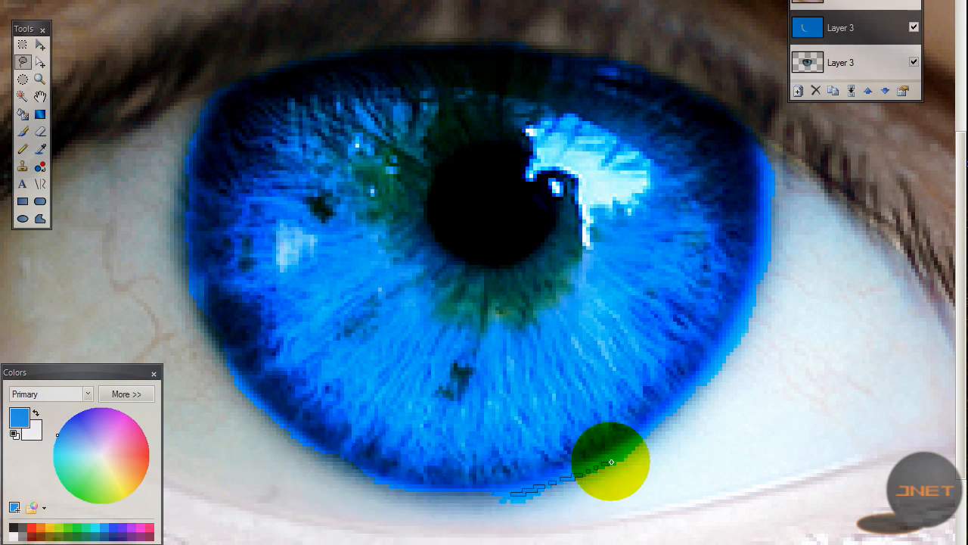
left_click_drag(611, 461, 569, 485)
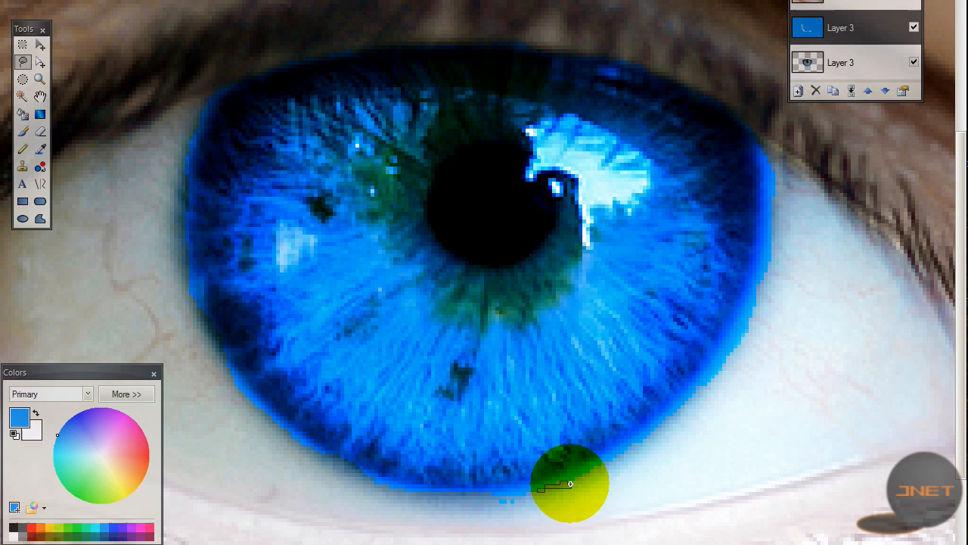
left_click_drag(572, 484, 645, 432)
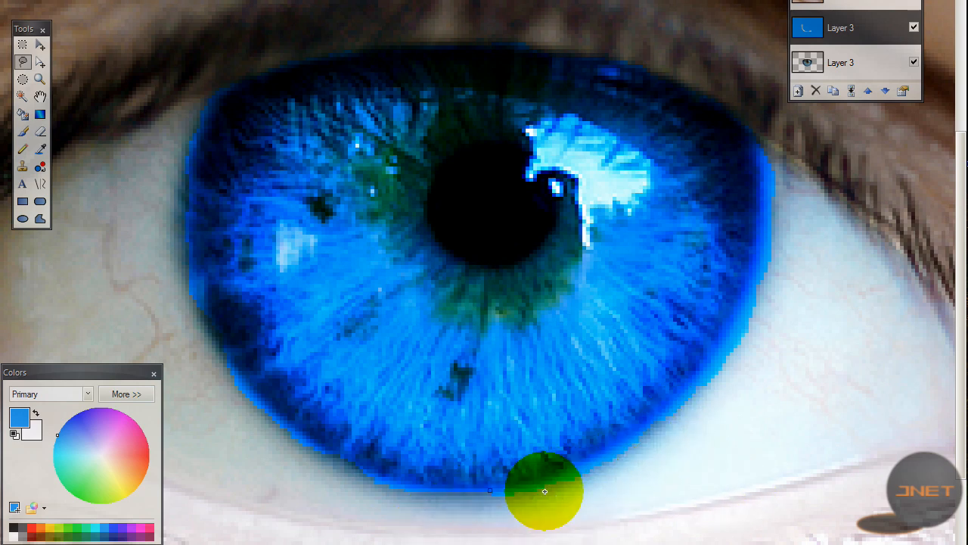
left_click_drag(545, 492, 764, 453)
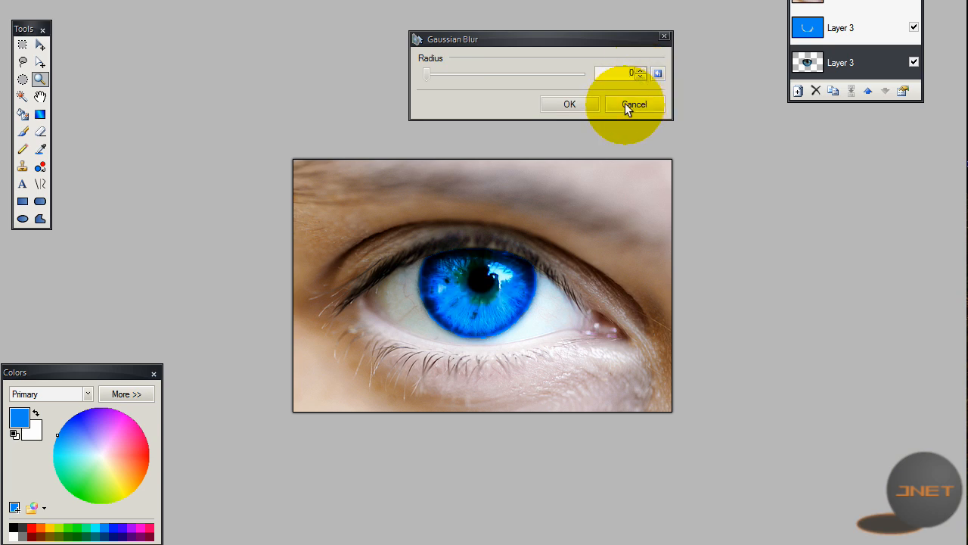
- Cancel the first Gaussian Blur, reopen it and apply radius 2 to the blue layer
left_click(634, 103)
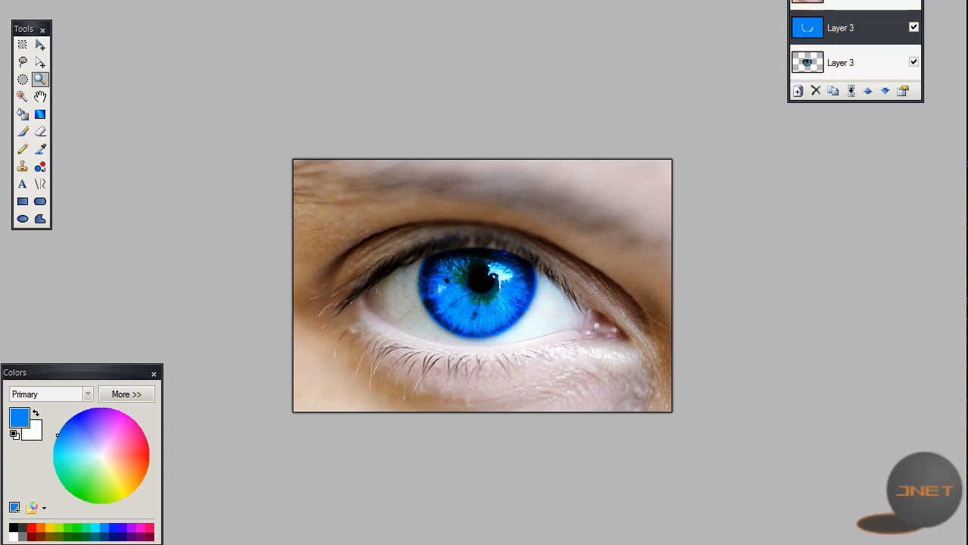
left_click(270, 9)
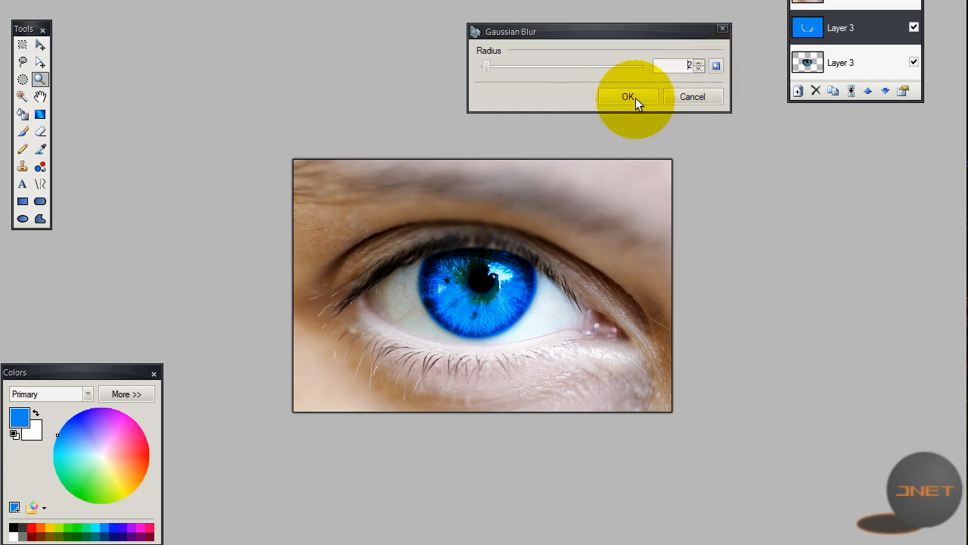
left_click(626, 97)
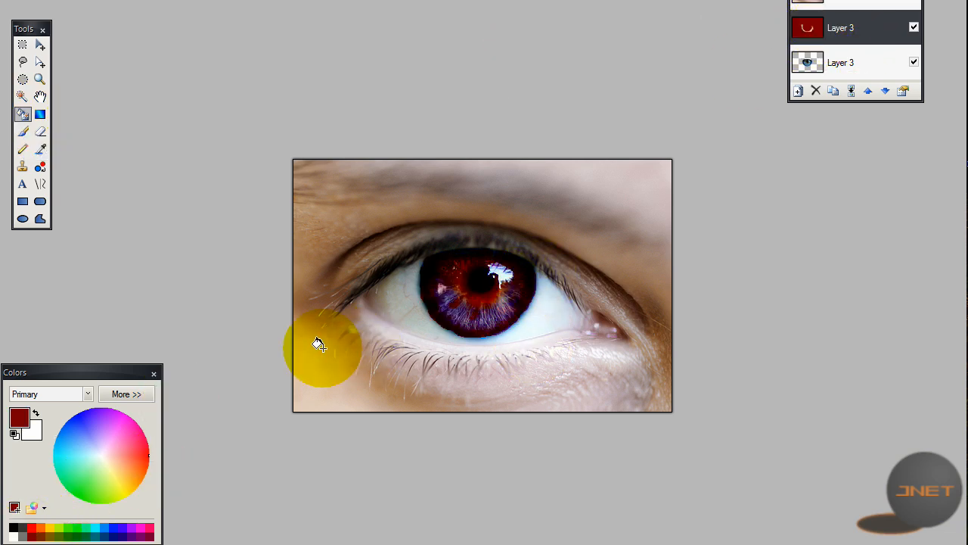
- Erase red overspill around the iris's left side, lower left and bottom edge
left_click_drag(317, 345, 444, 248)
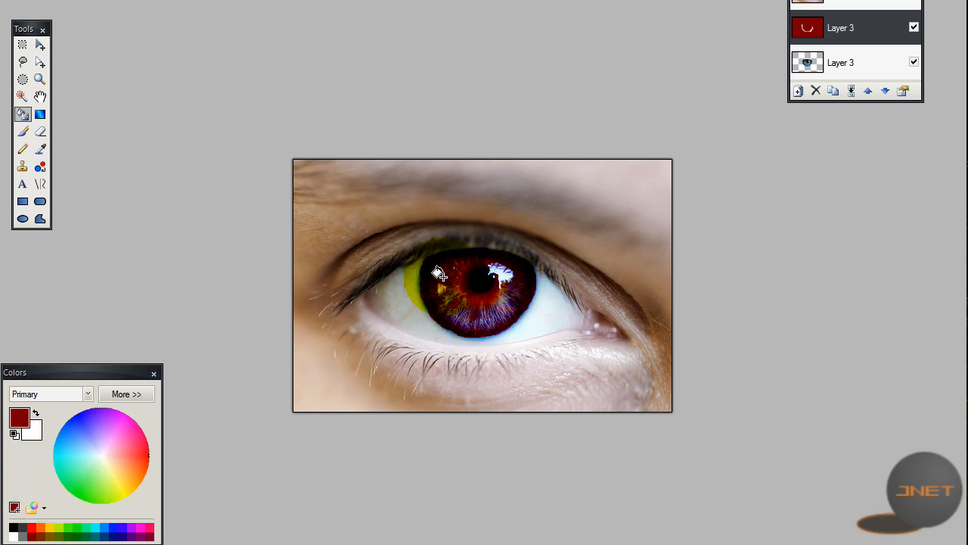
left_click_drag(436, 272, 447, 313)
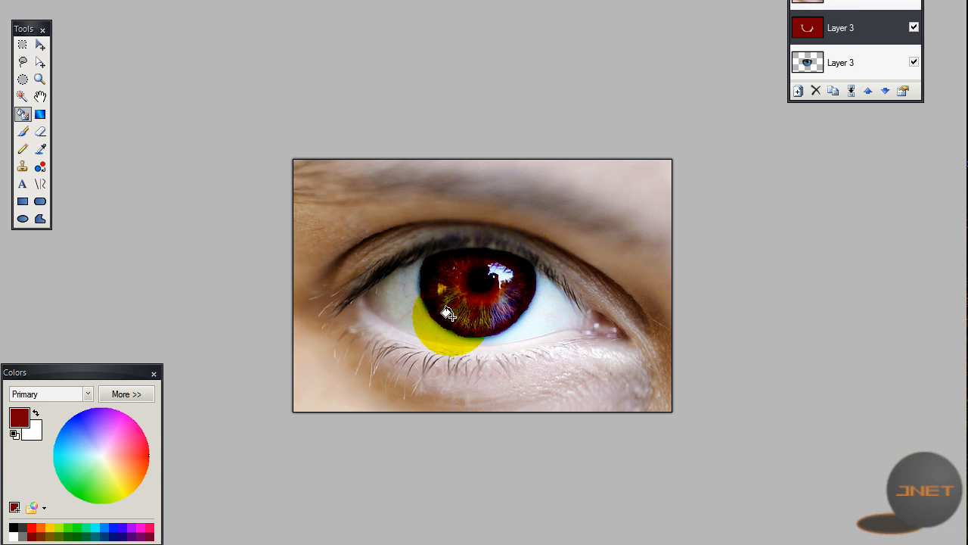
left_click_drag(447, 313, 408, 261)
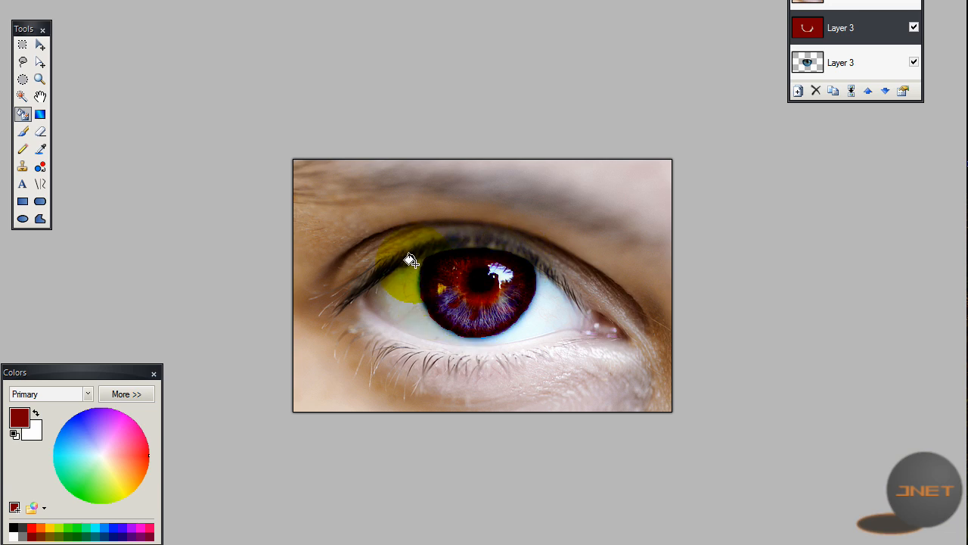
left_click_drag(409, 260, 450, 330)
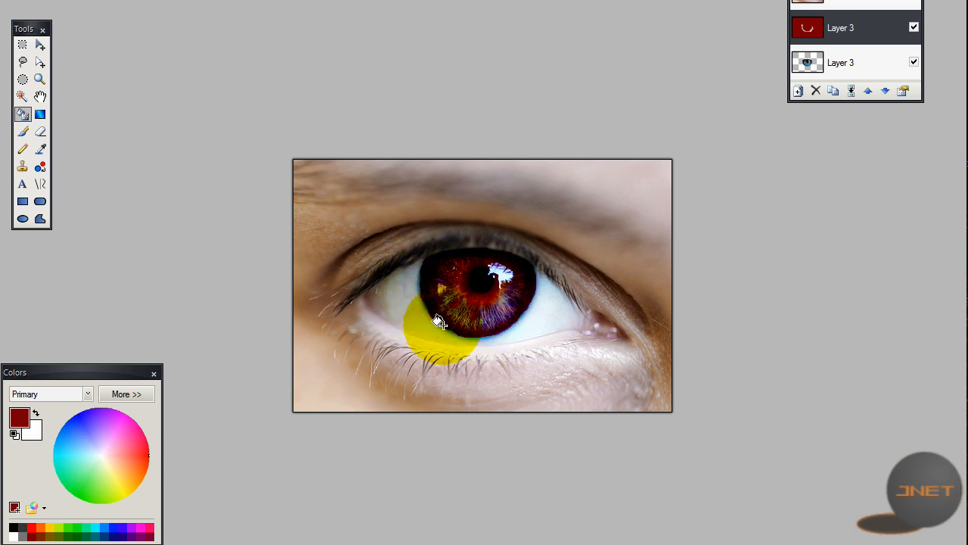
left_click_drag(439, 317, 411, 284)
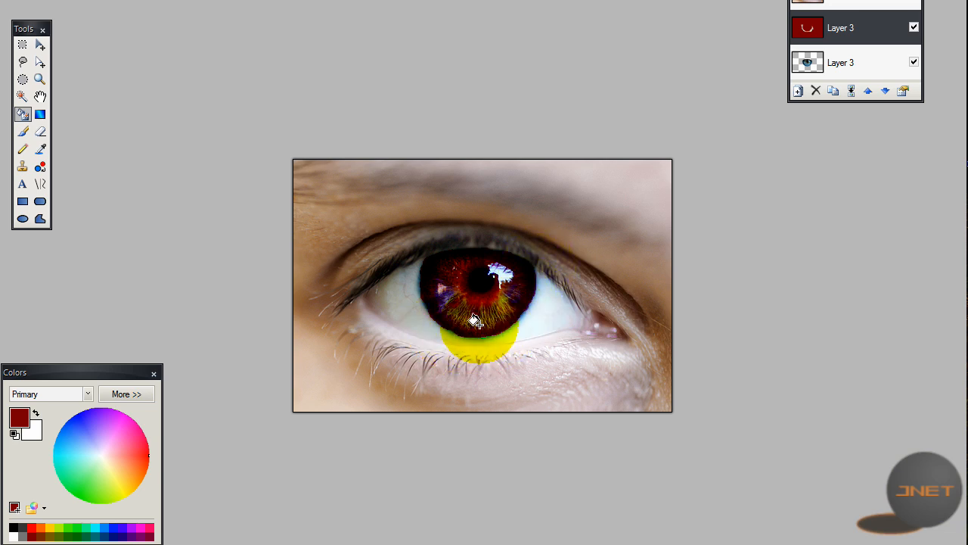
left_click_drag(475, 320, 421, 302)
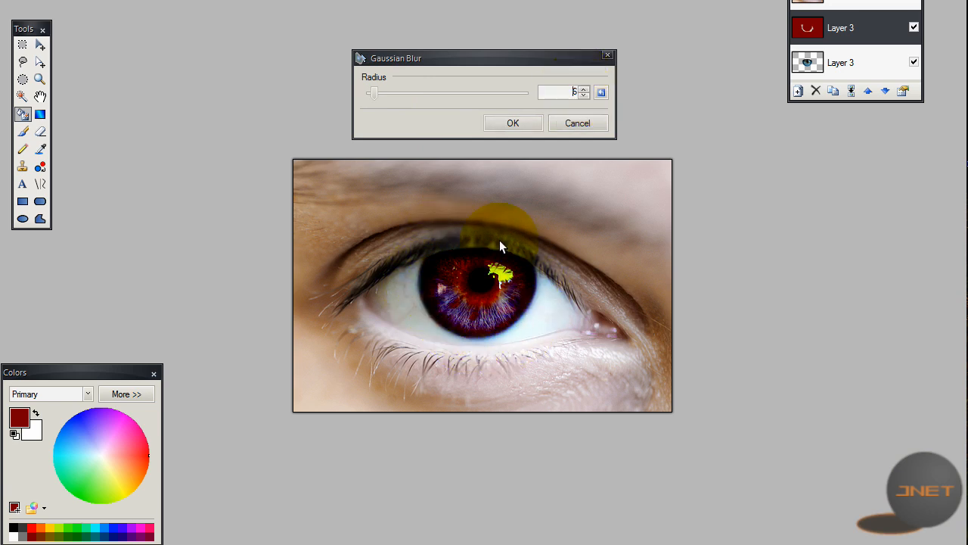
- Close the blur dialog and pick orange from the palette before reverting to blue
left_click(513, 122)
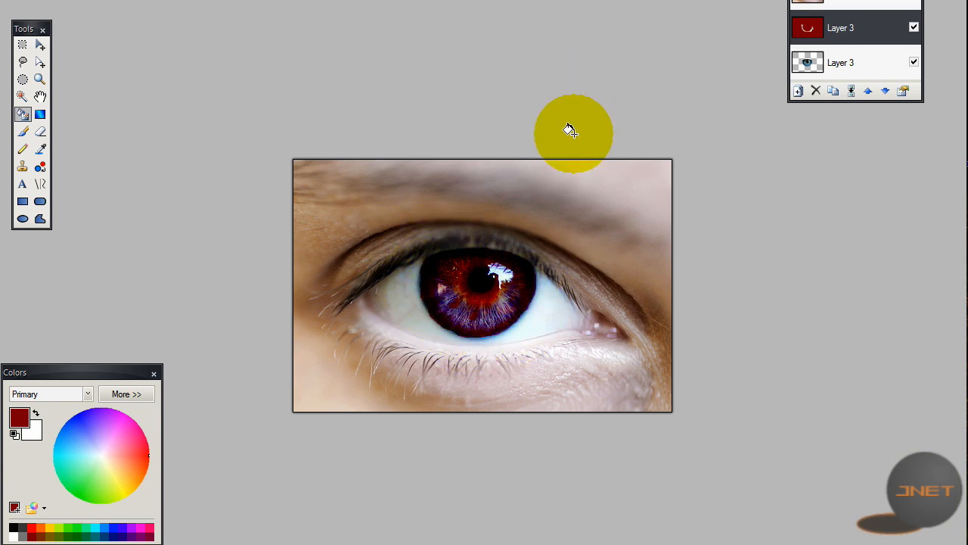
left_click(42, 529)
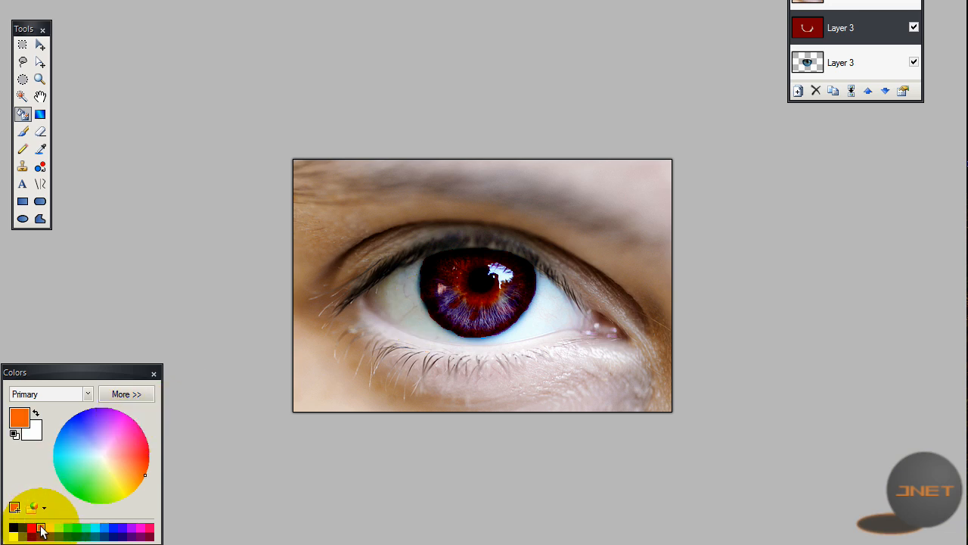
left_click(483, 285)
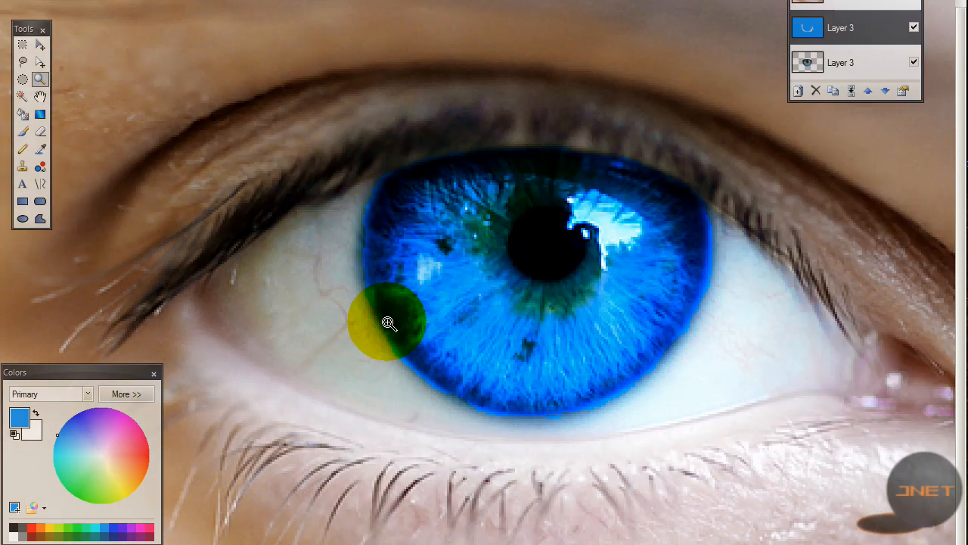
- Apply another Gaussian blur to the blue layer with a higher radius, softening the iris edge
left_click(391, 323)
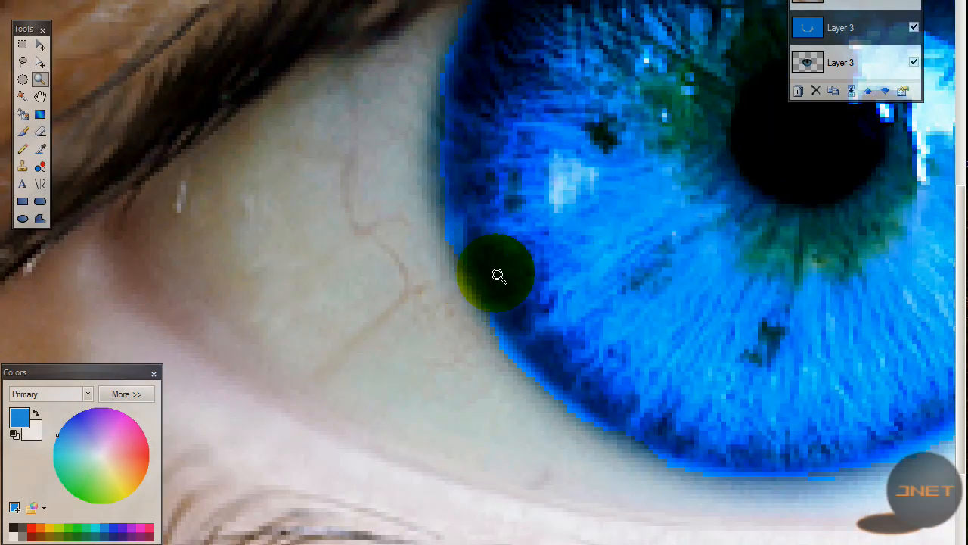
mouse_move(503, 290)
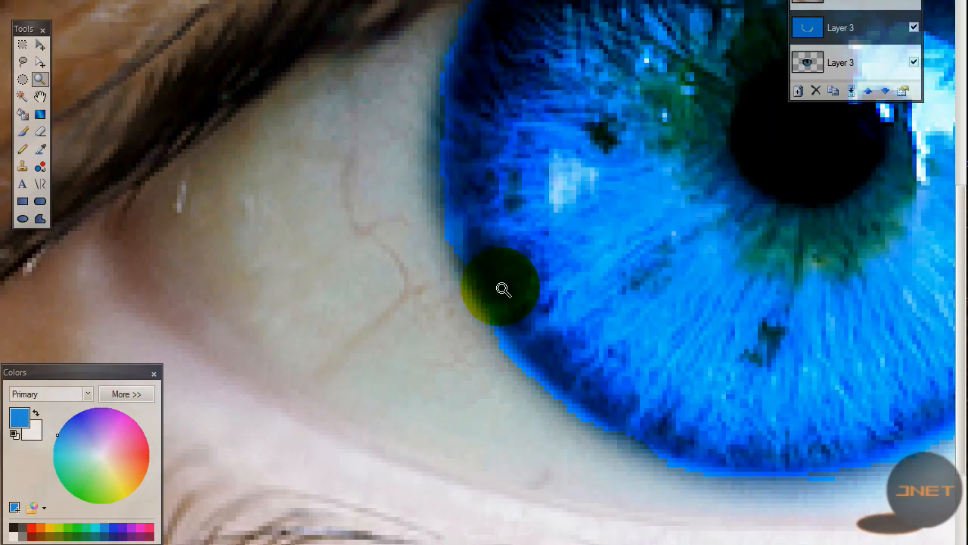
left_click(503, 290)
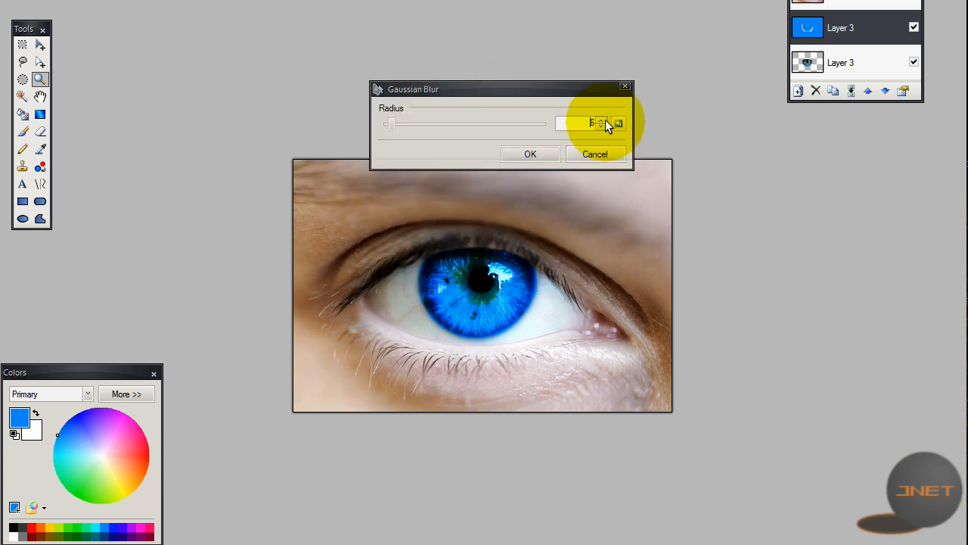
left_click(602, 120)
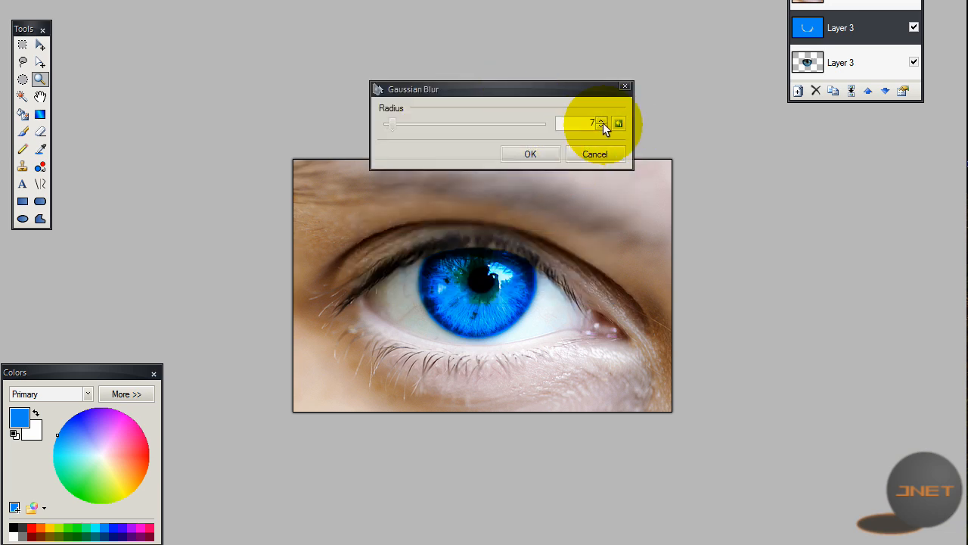
left_click(529, 154)
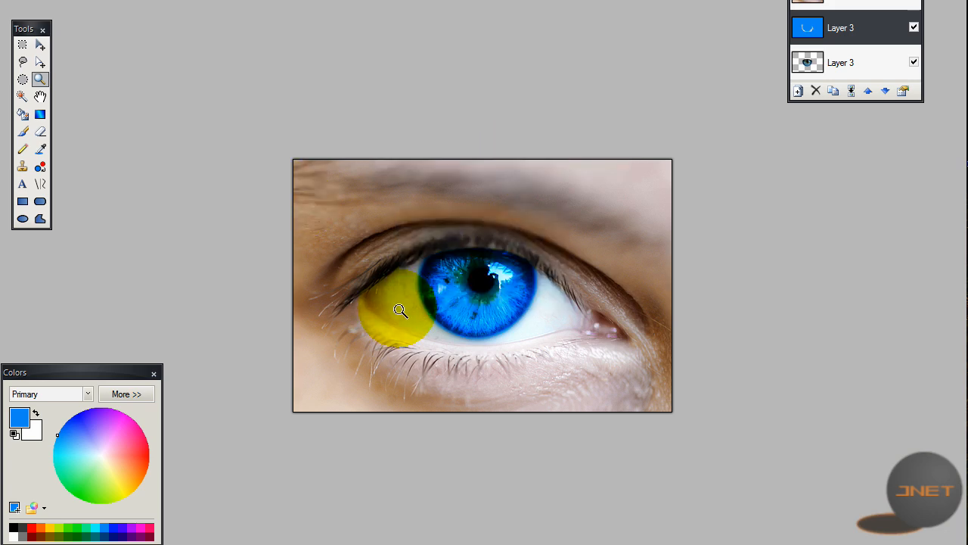
left_click(401, 312)
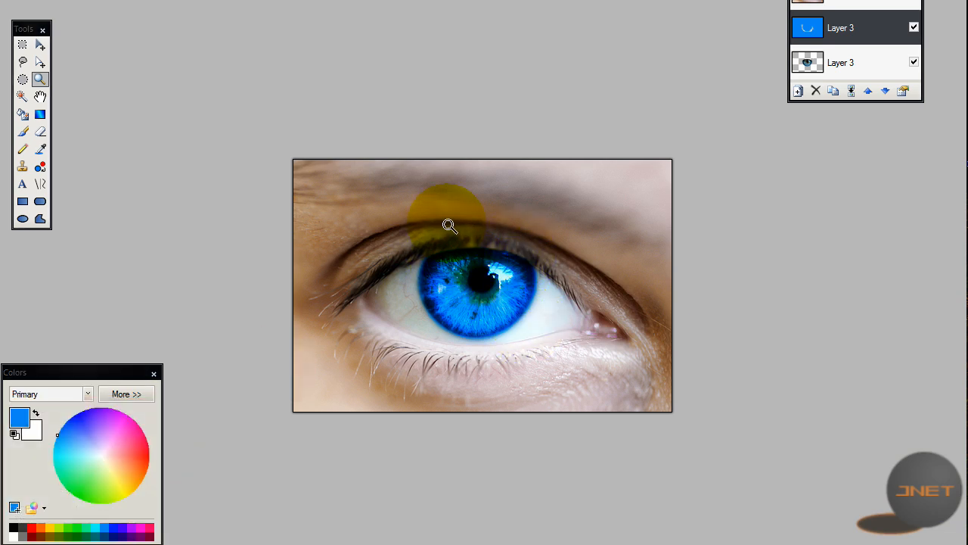
left_click_drag(451, 226, 507, 270)
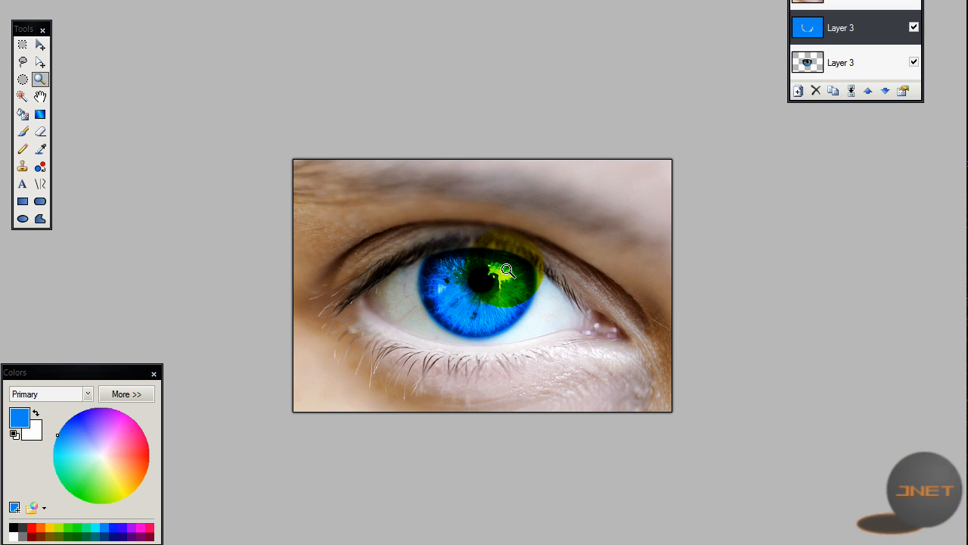